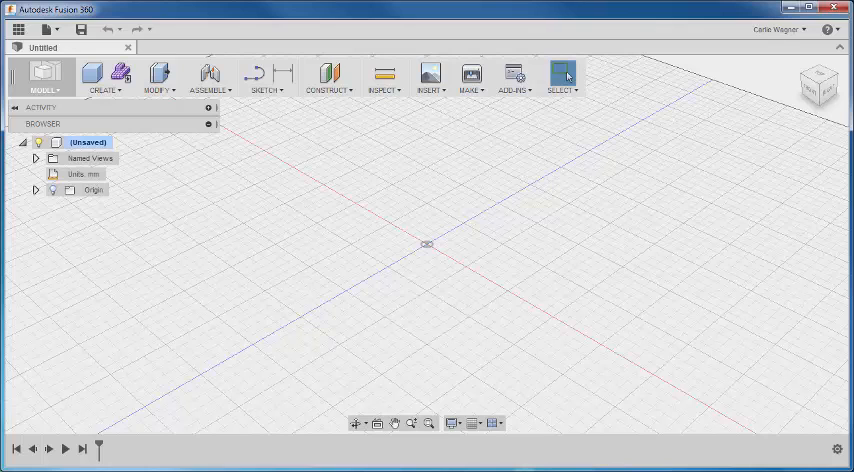
# Step: Start a sketch on the vertical origin plane with the Center Diameter Circle tool active
pyautogui.click(308, 288)
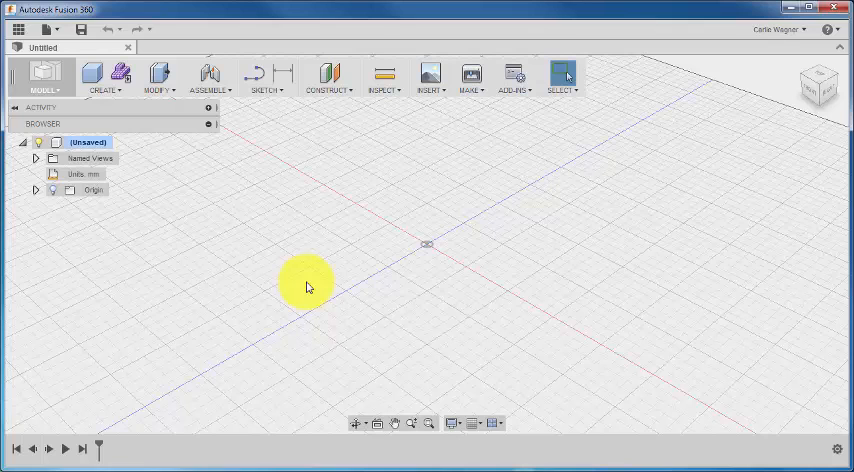
pyautogui.click(266, 76)
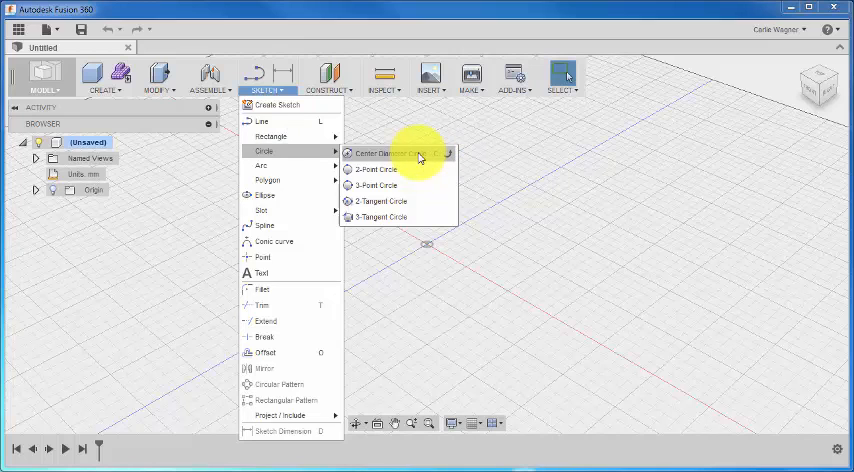
pyautogui.click(384, 152)
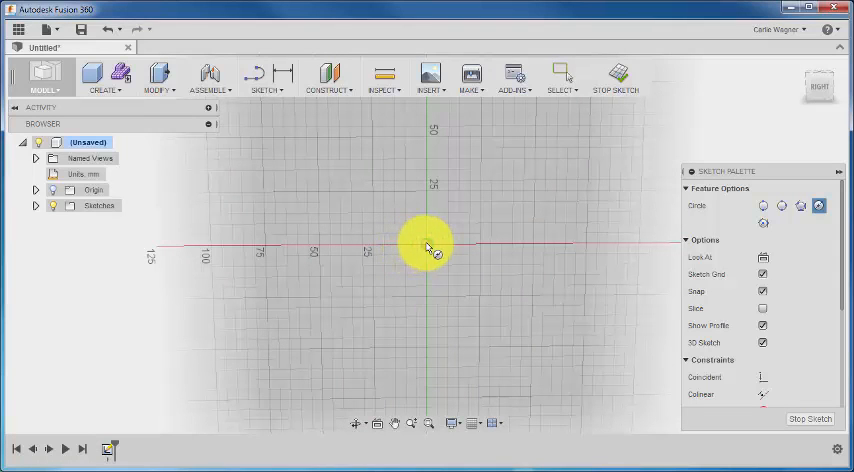
# Step: Draw a circle centred on the origin and set its diameter to 25 mm
pyautogui.click(428, 248)
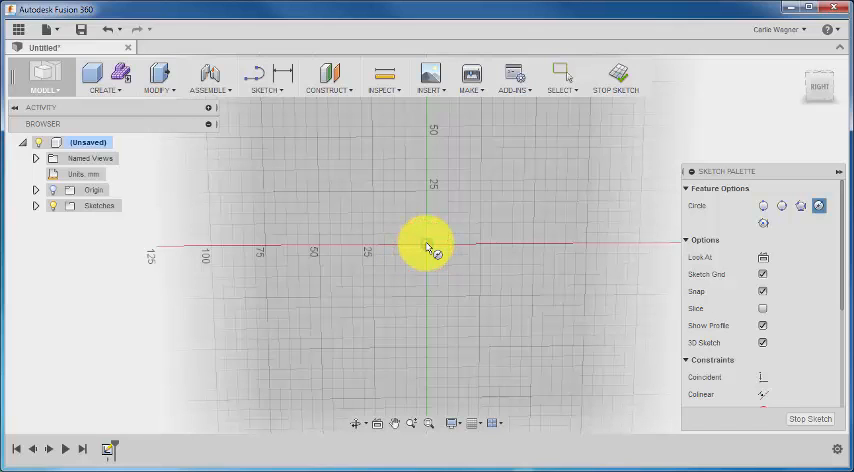
pyautogui.moveTo(424, 244); pyautogui.dragTo(424, 356)
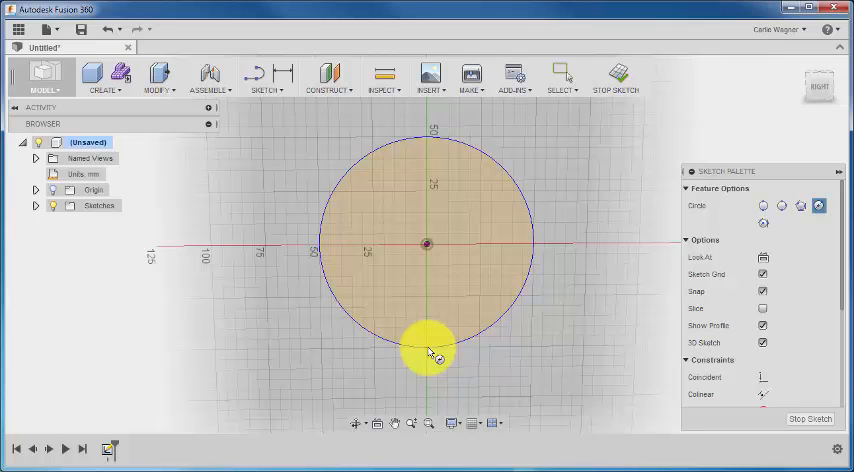
pyautogui.rightClick(430, 350)
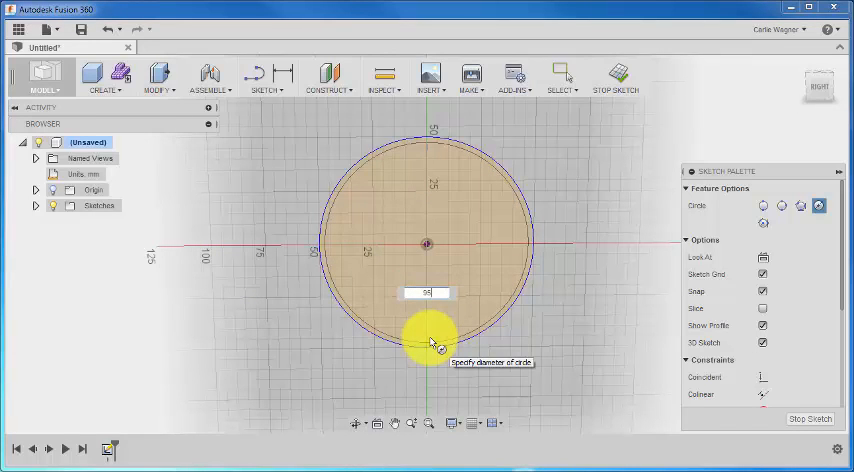
pyautogui.write('25 mm')
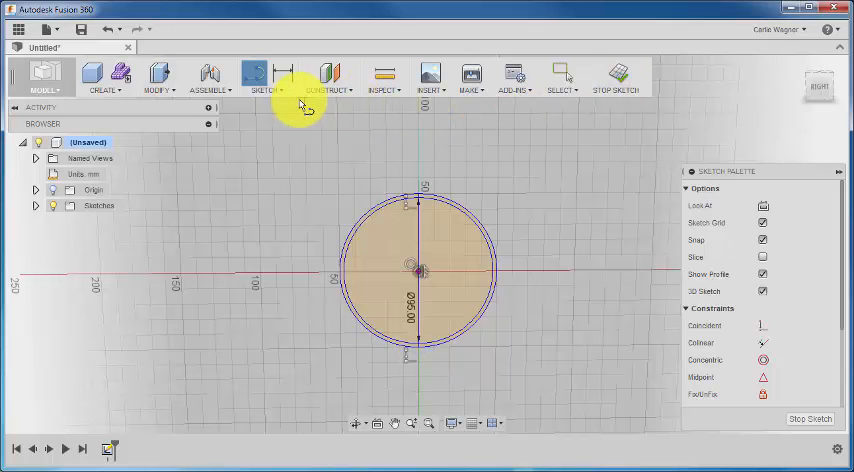
# Step: Trim away the left arc so only the right half-circle profile remains
pyautogui.click(266, 76)
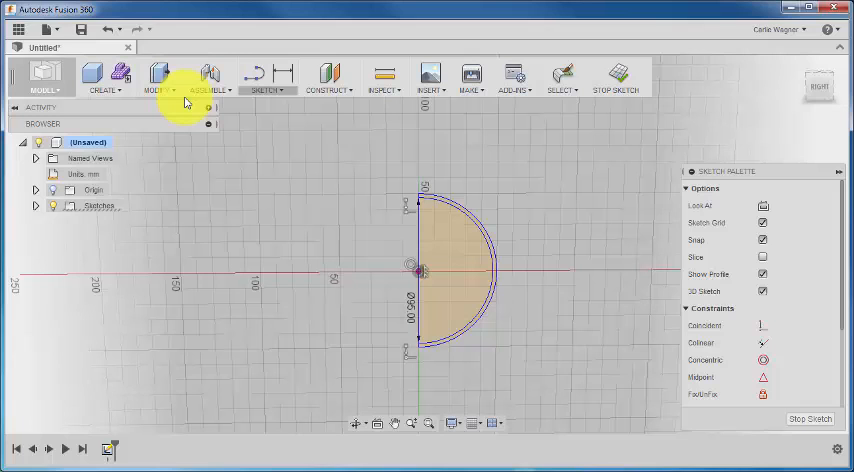
# Step: Revolve the half-circle profile about the vertical line into solid Body1
pyautogui.click(104, 90)
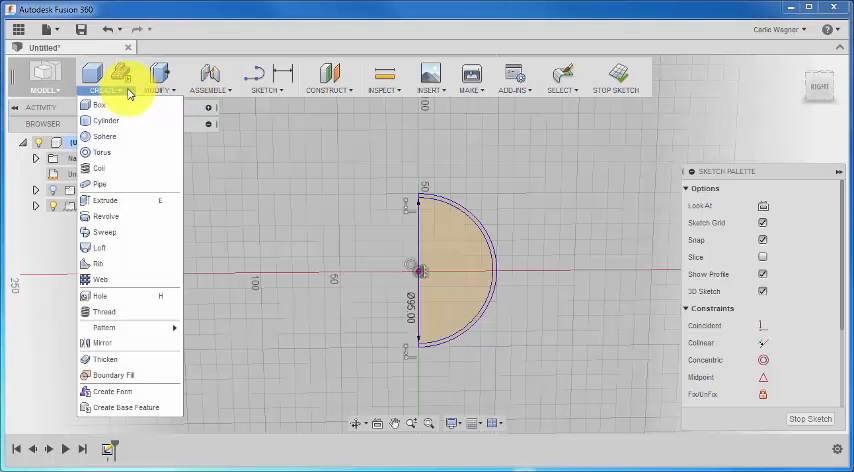
pyautogui.click(106, 216)
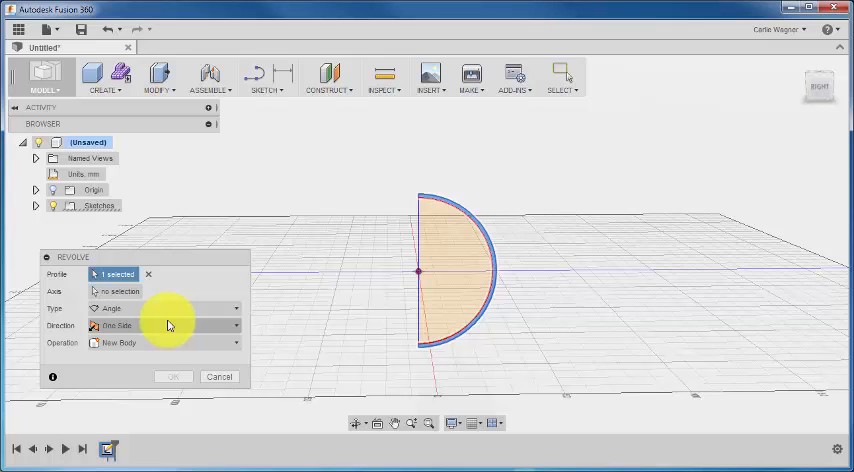
pyautogui.click(118, 292)
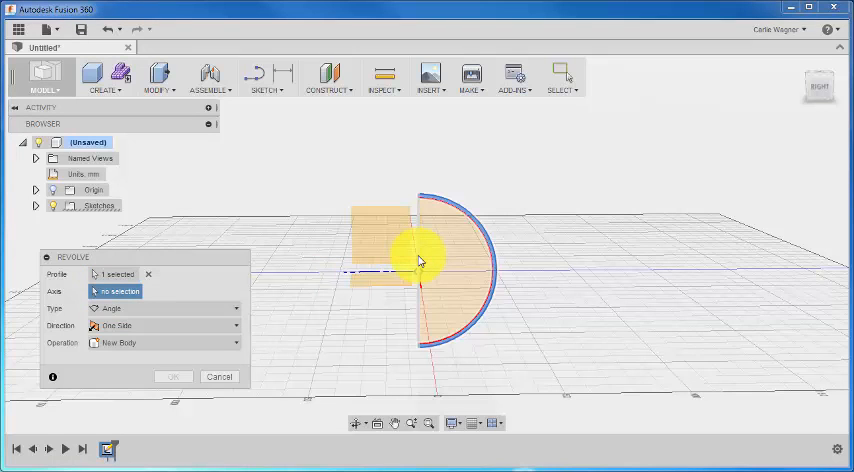
pyautogui.click(172, 376)
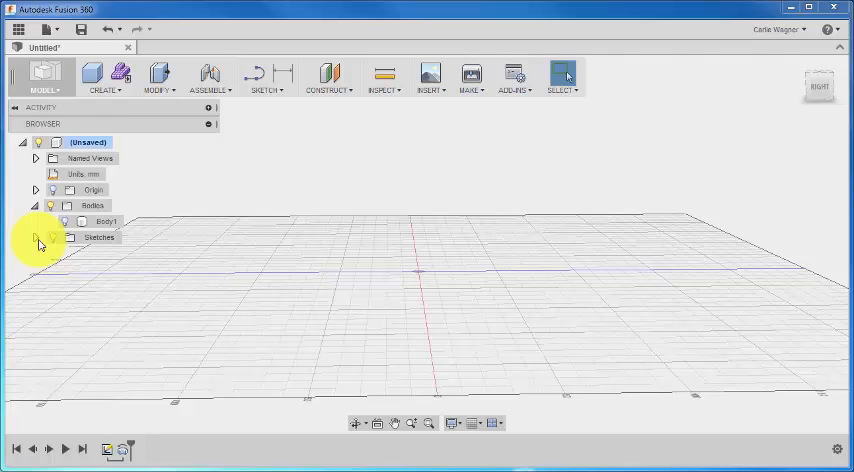
# Step: Show Sketch1 again in the browser so the half-circle profile is visible
pyautogui.click(52, 236)
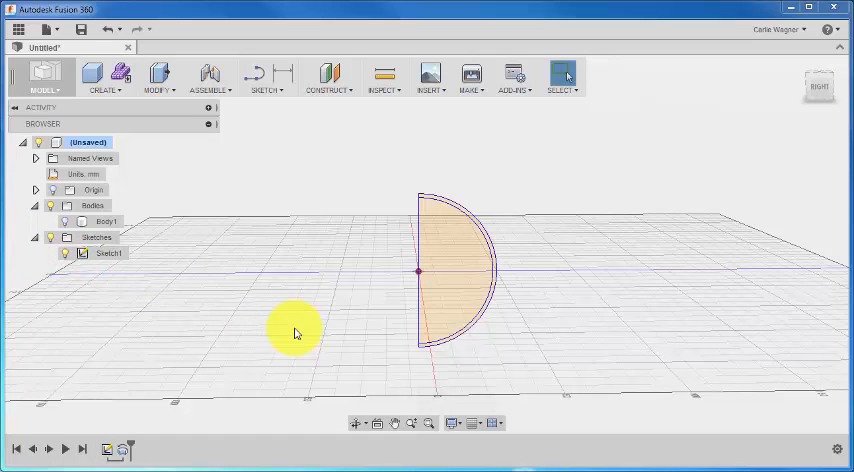
pyautogui.moveTo(350, 304)
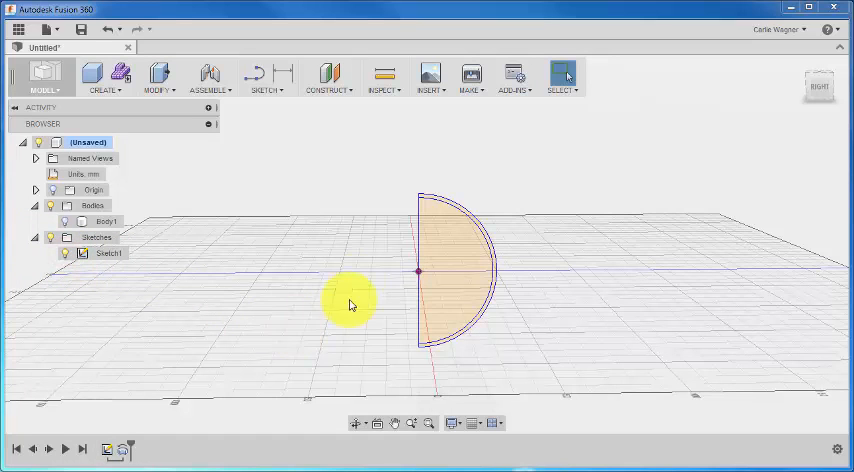
pyautogui.moveTo(358, 280)
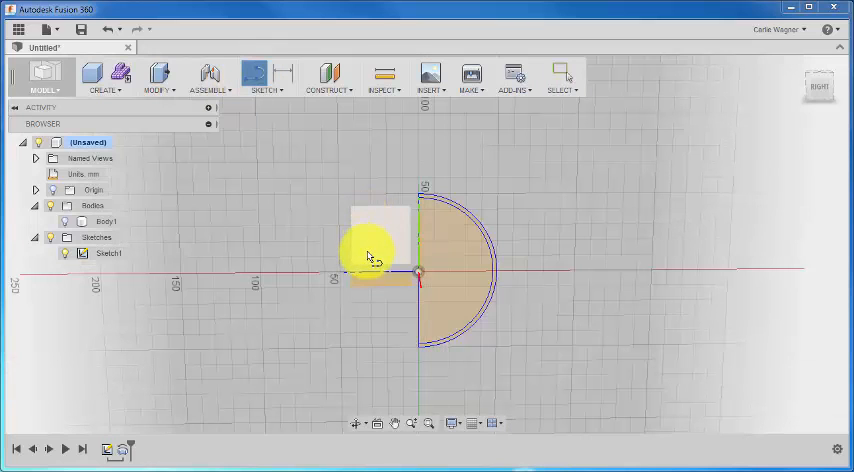
pyautogui.click(266, 80)
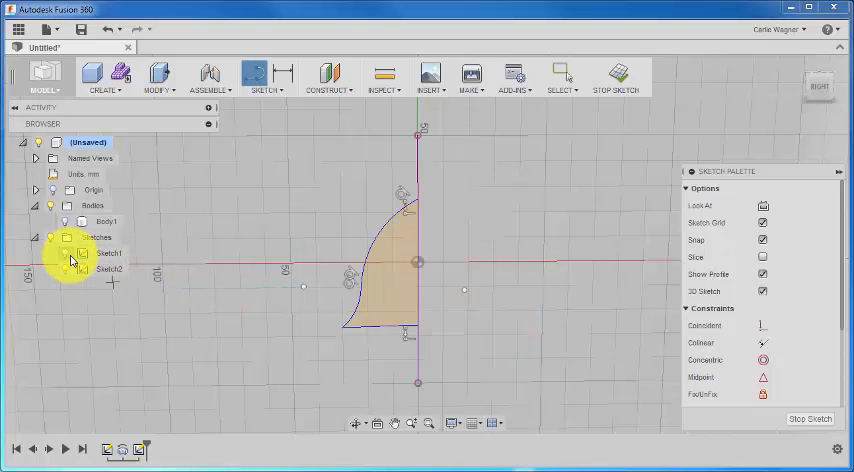
pyautogui.moveTo(292, 170)
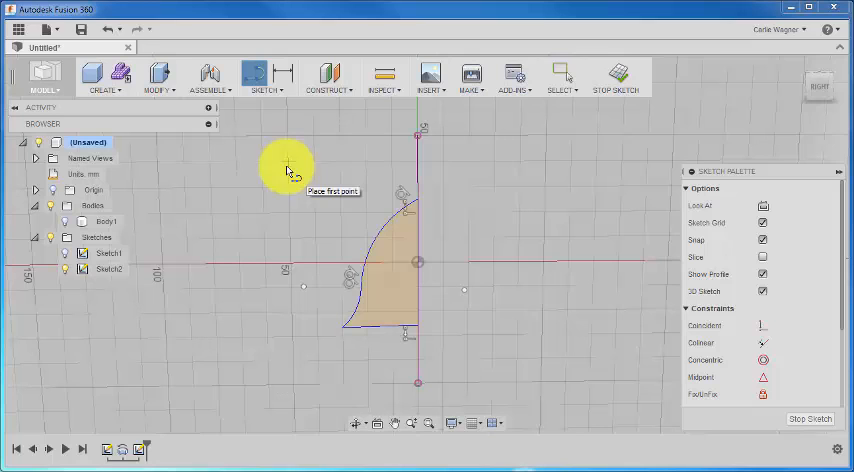
pyautogui.moveTo(196, 140)
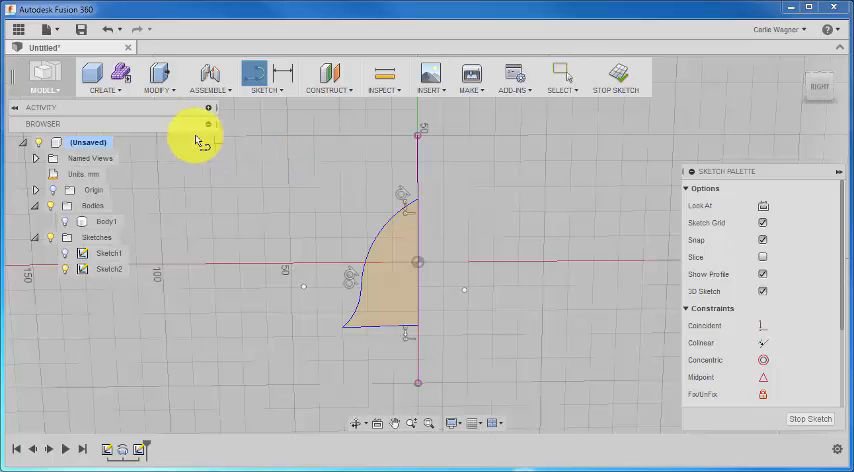
# Step: Mirror the half-bell curves across the vertical construction line to form a full bell outline
pyautogui.click(264, 76)
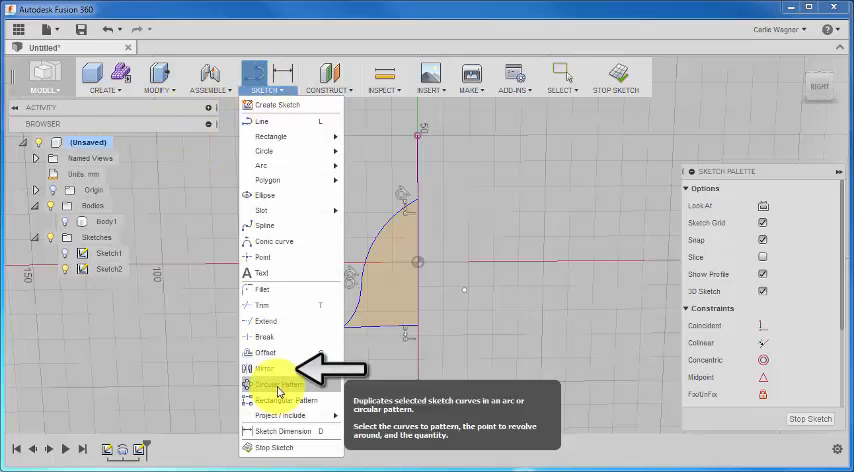
pyautogui.click(264, 370)
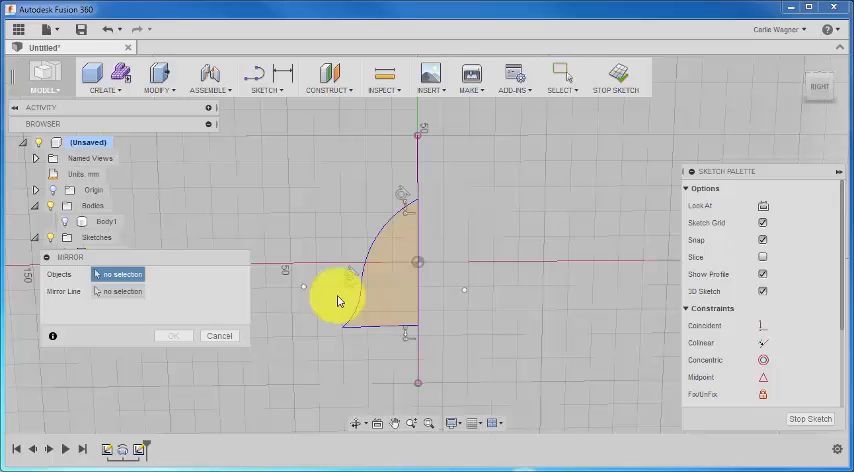
pyautogui.moveTo(460, 192)
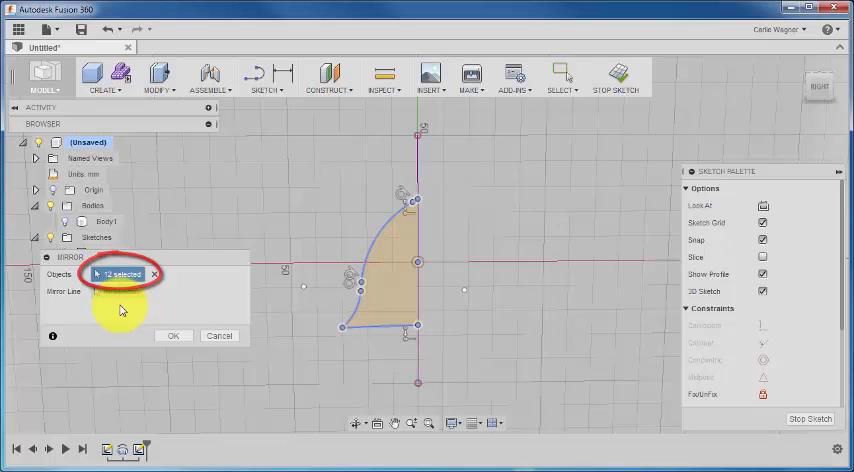
pyautogui.click(118, 292)
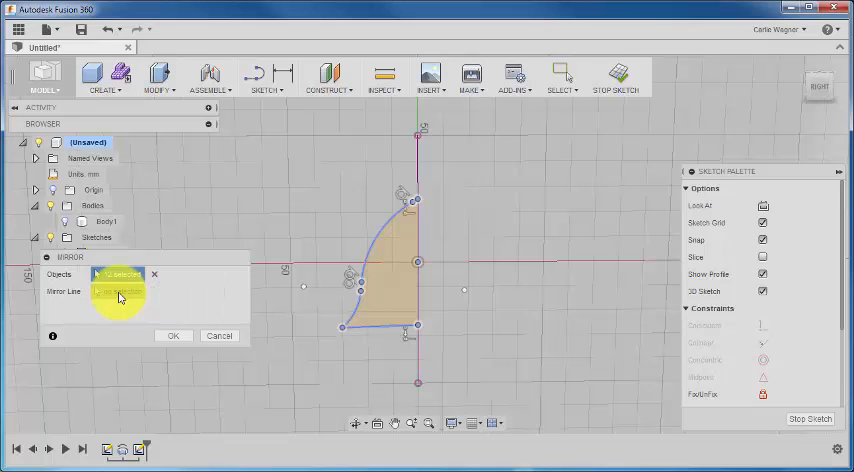
pyautogui.click(418, 262)
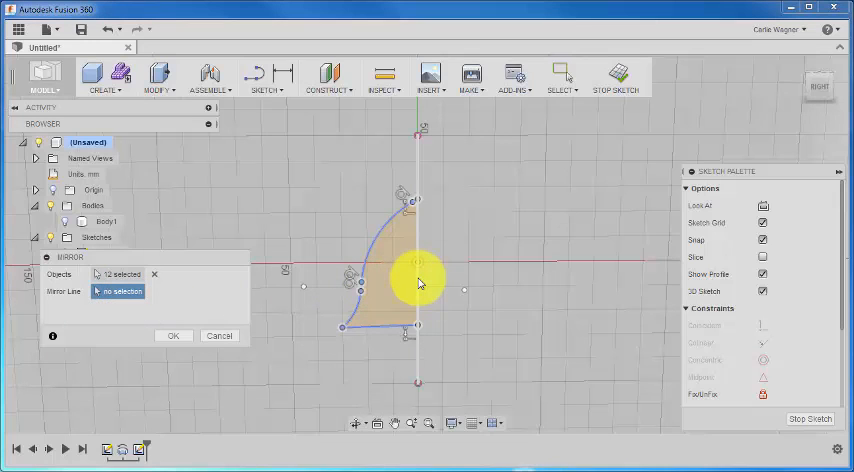
pyautogui.click(418, 264)
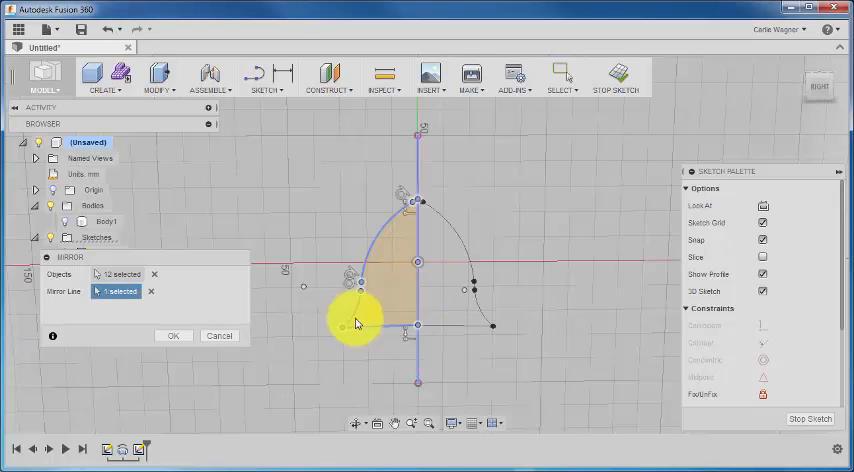
pyautogui.click(172, 336)
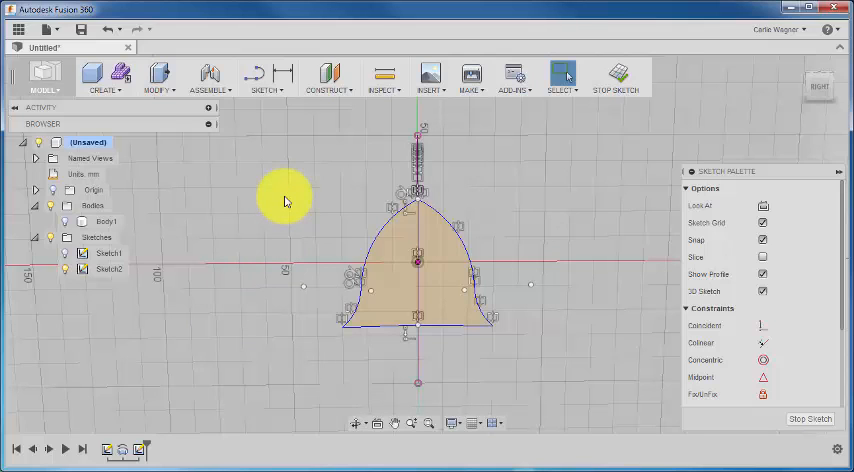
# Step: Check the bell profile is closed and finish Sketch2
pyautogui.click(264, 78)
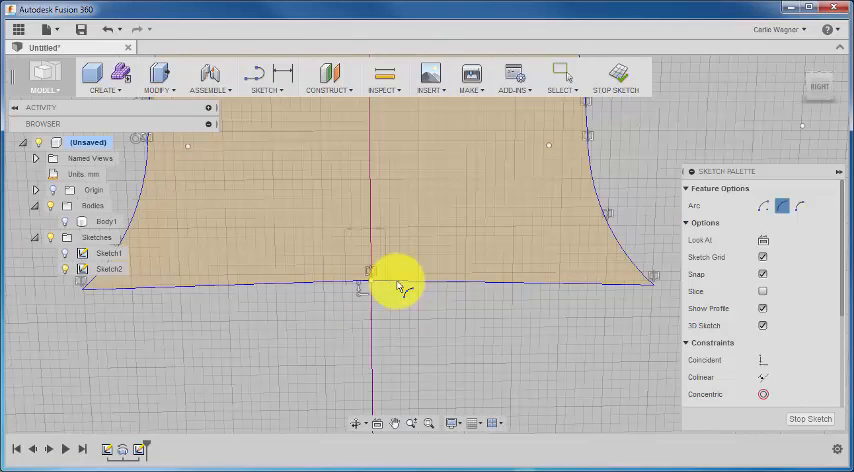
pyautogui.moveTo(392, 308)
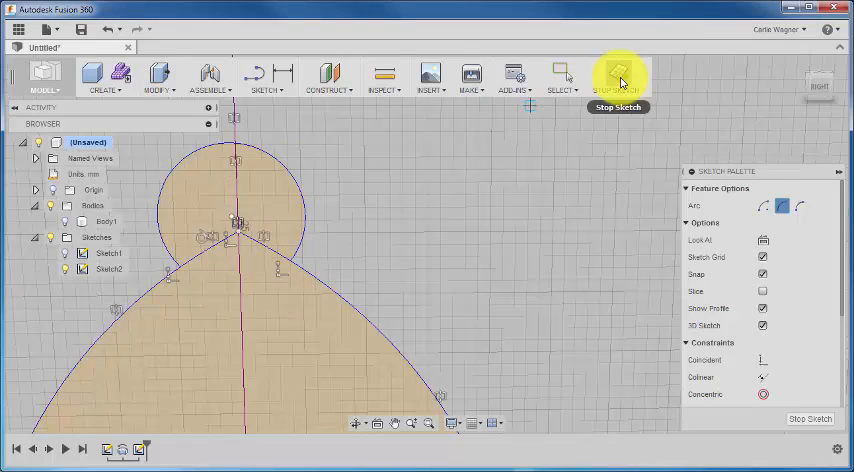
pyautogui.click(620, 76)
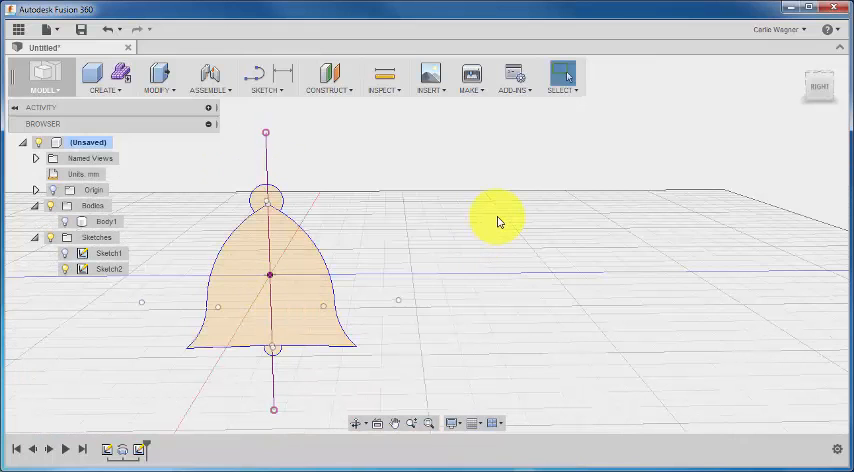
pyautogui.moveTo(330, 218)
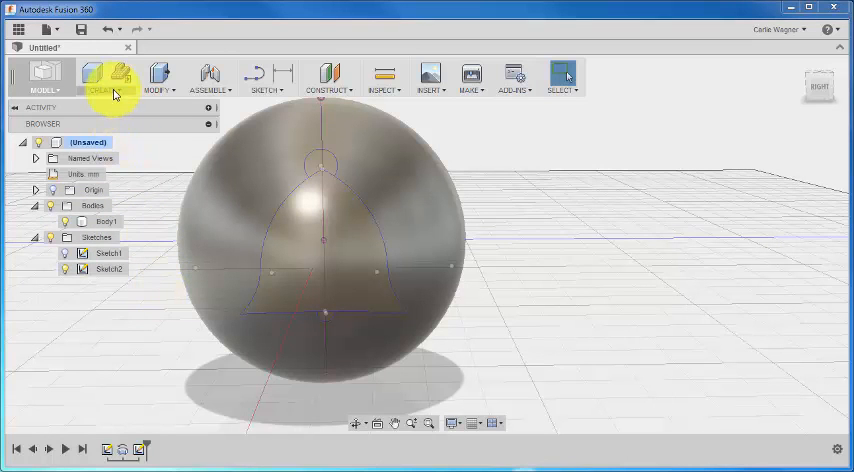
# Step: Start an Extrude with all regions of the bell outline selected as the profile
pyautogui.click(104, 82)
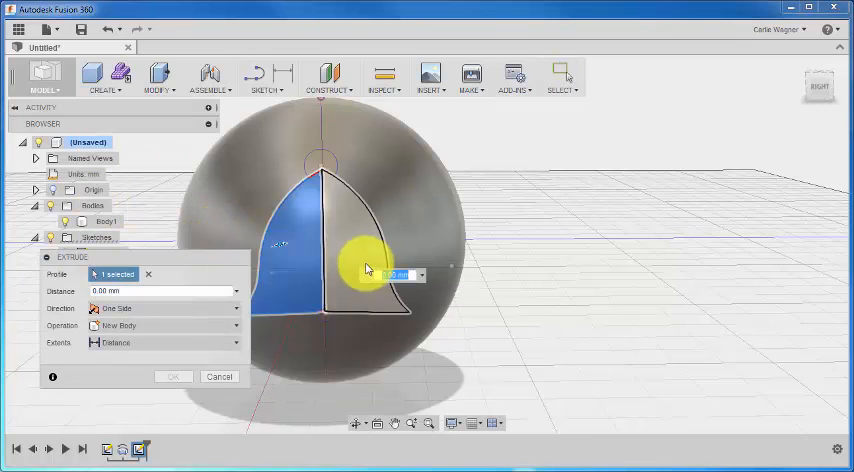
pyautogui.click(328, 164)
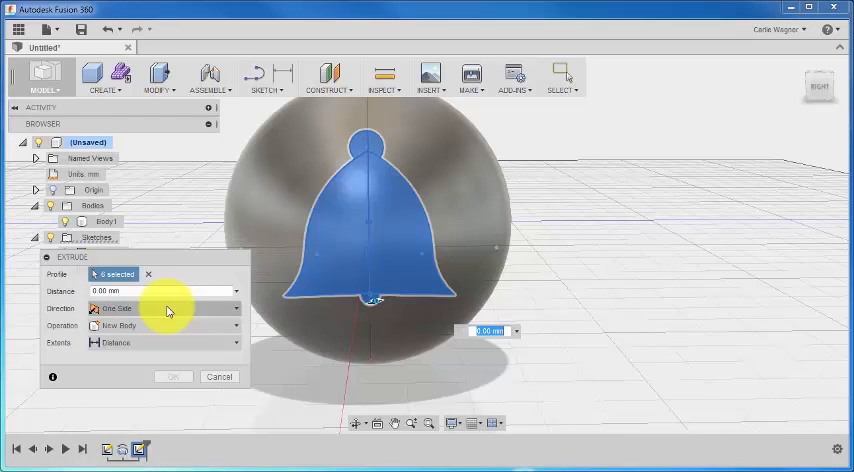
# Step: Cut the bell shape symmetrically through both sides of the sphere, Body1
pyautogui.click(164, 308)
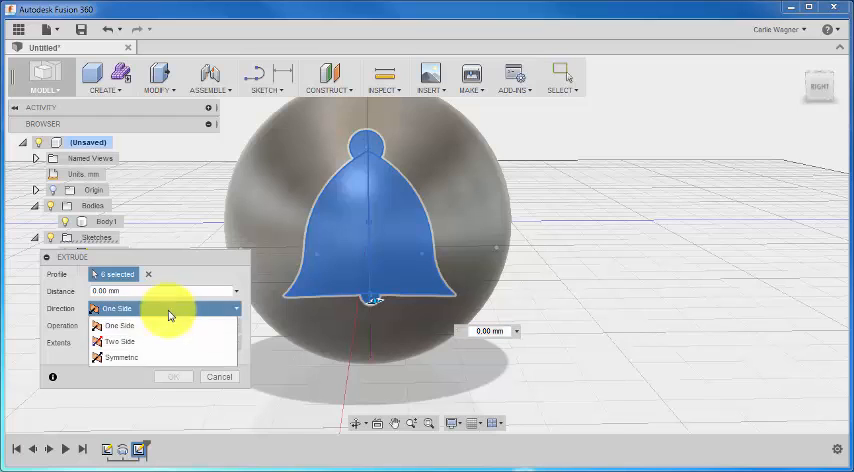
pyautogui.click(116, 356)
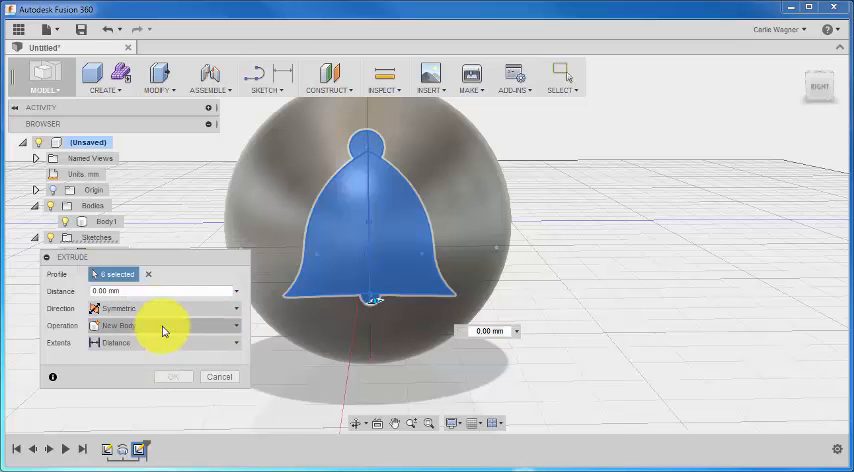
pyautogui.click(164, 326)
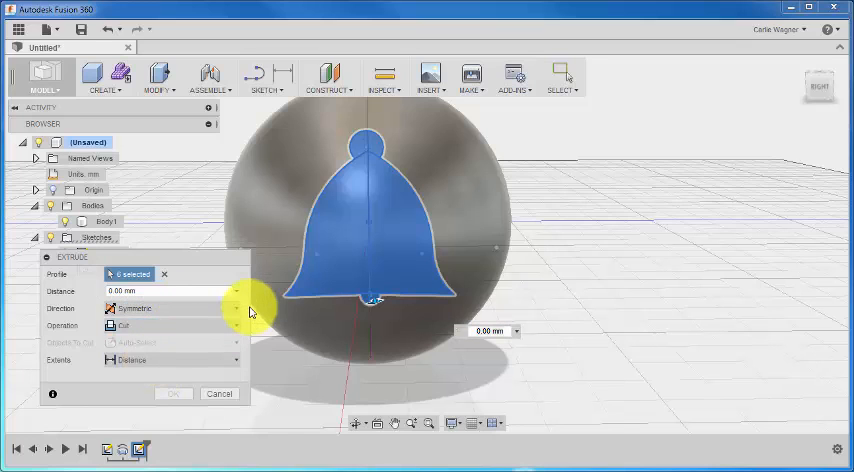
pyautogui.moveTo(312, 354)
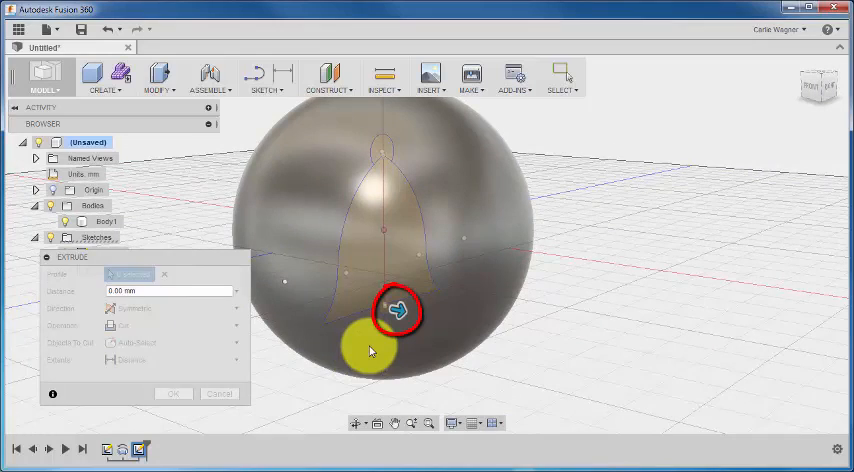
pyautogui.moveTo(398, 308); pyautogui.dragTo(556, 360)
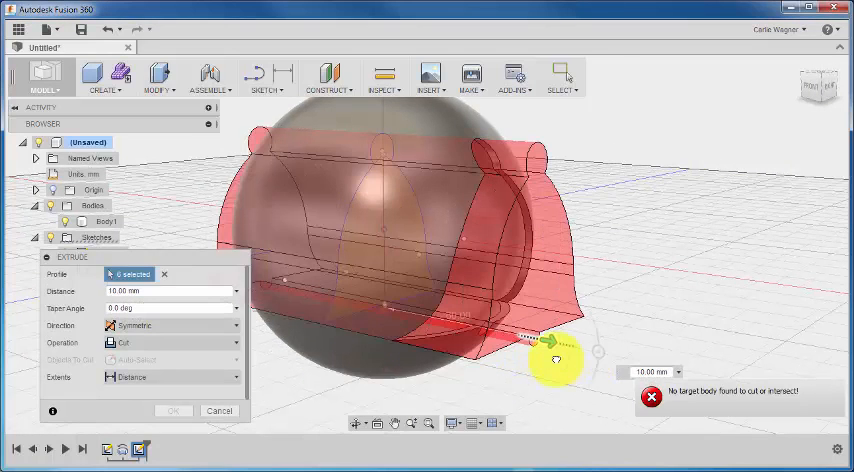
pyautogui.moveTo(556, 360); pyautogui.dragTo(576, 376)
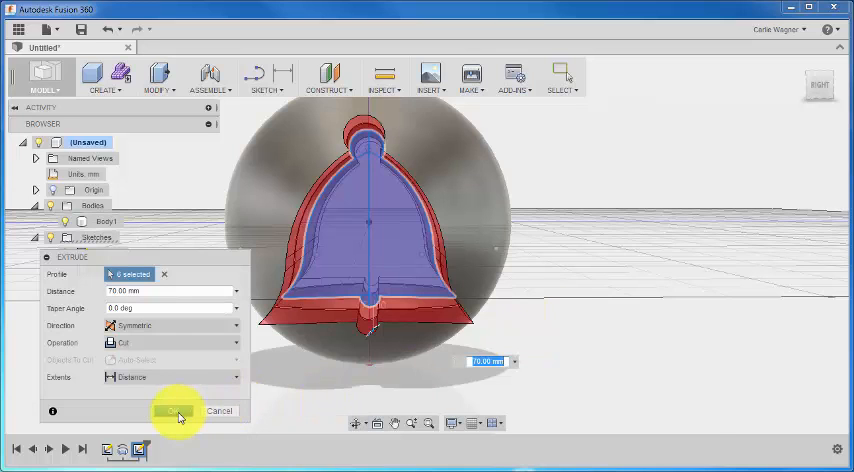
pyautogui.click(176, 412)
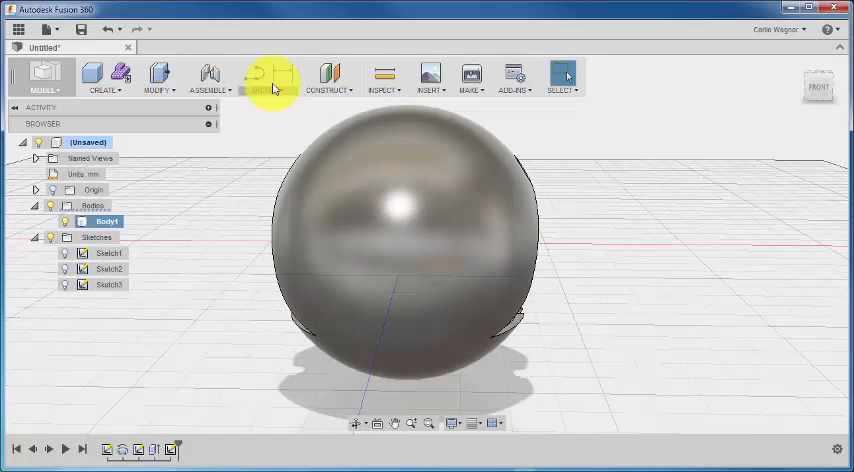
# Step: Add sketch text 'HAPPY' and position it across the upper front of the sphere
pyautogui.click(268, 78)
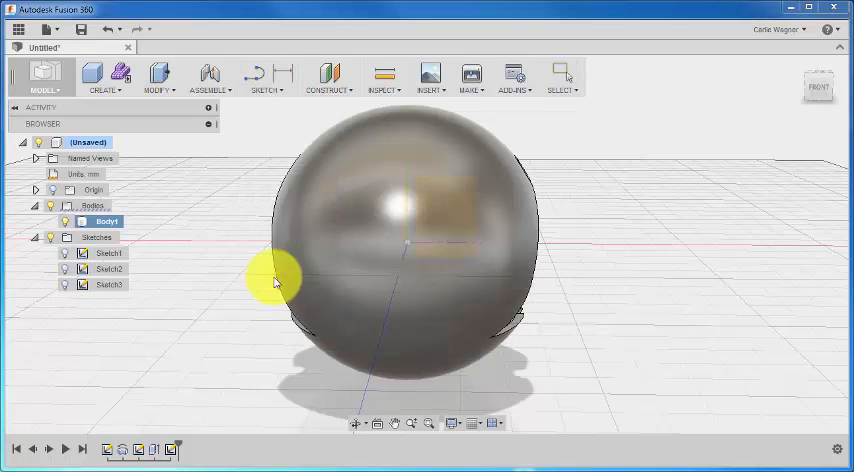
pyautogui.click(266, 76)
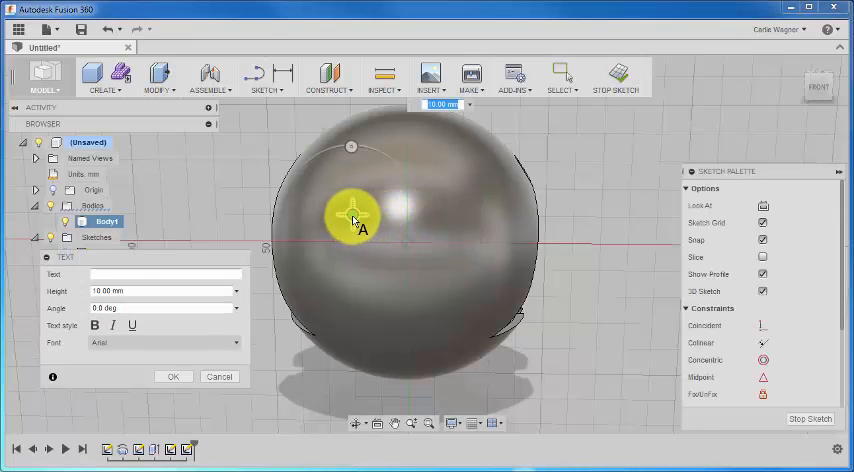
pyautogui.moveTo(352, 220)
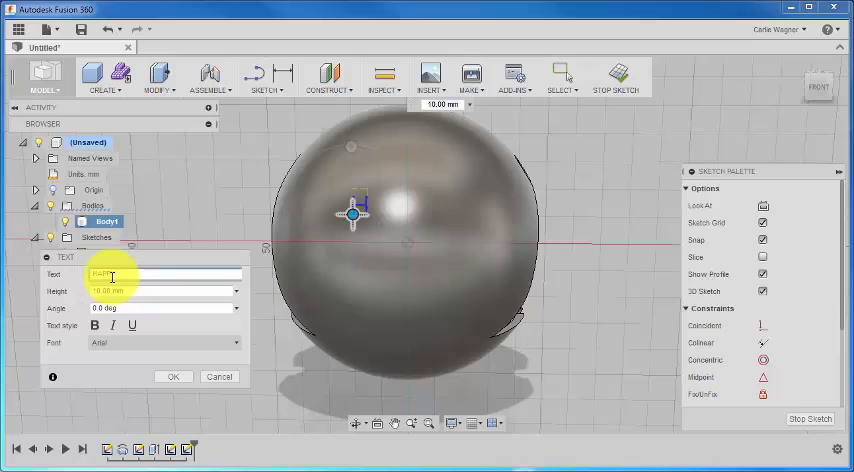
pyautogui.write('HAPPY')
pyautogui.click(164, 290)
pyautogui.write('20')
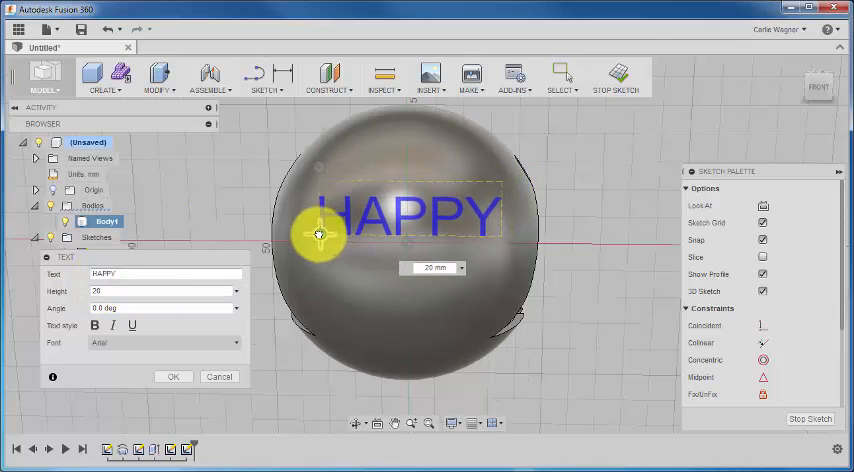
pyautogui.moveTo(318, 232); pyautogui.dragTo(316, 236)
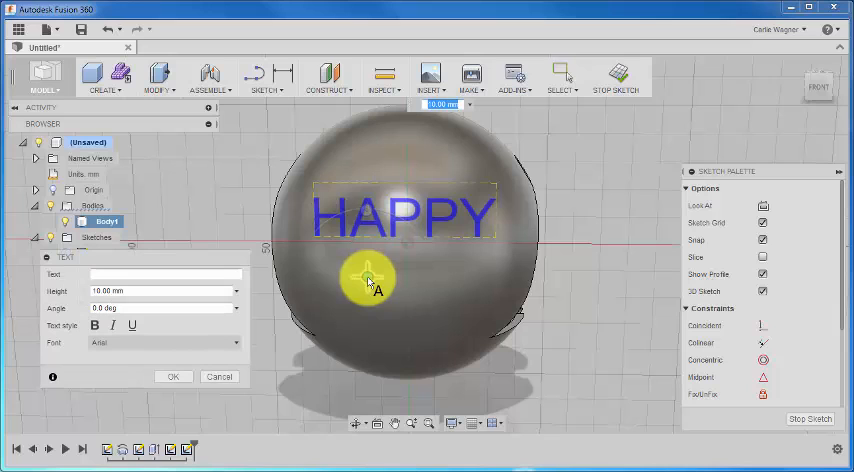
# Step: Place a second text HOLIDAYS at height 15 below HAPPY on the sphere's front
pyautogui.click(164, 276)
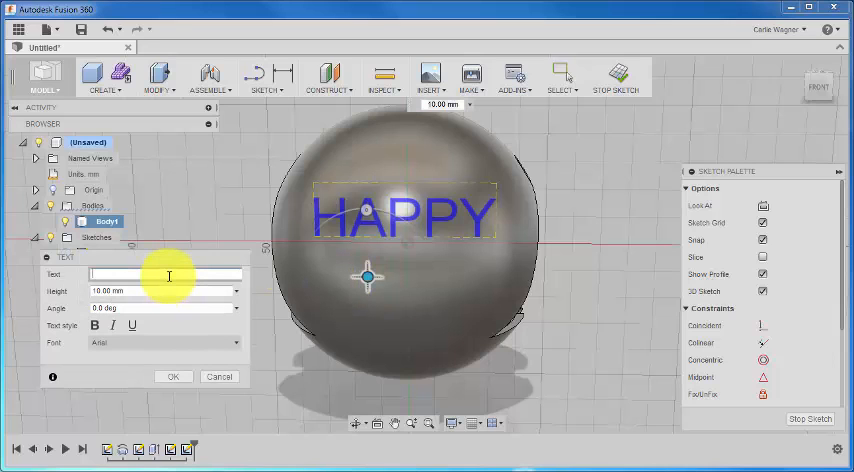
pyautogui.write('HOLIDAYS')
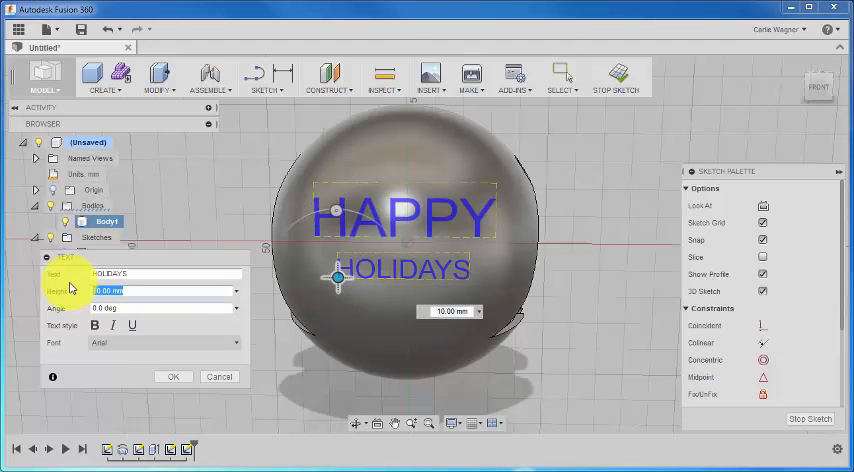
pyautogui.write('15')
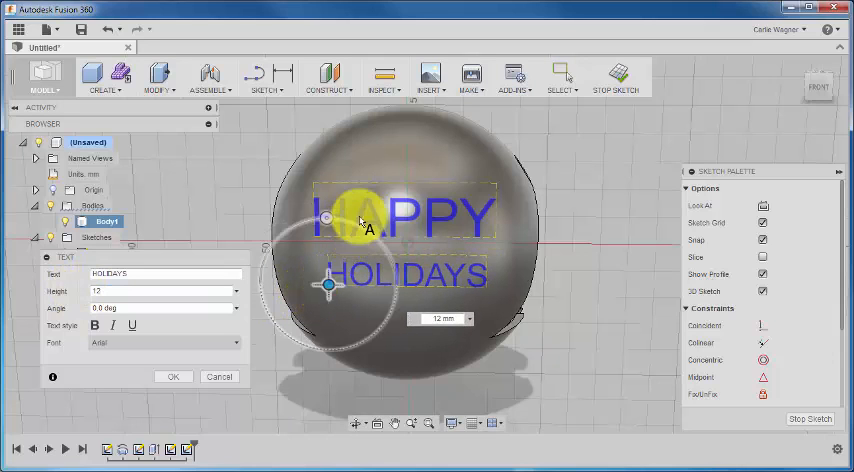
pyautogui.click(172, 376)
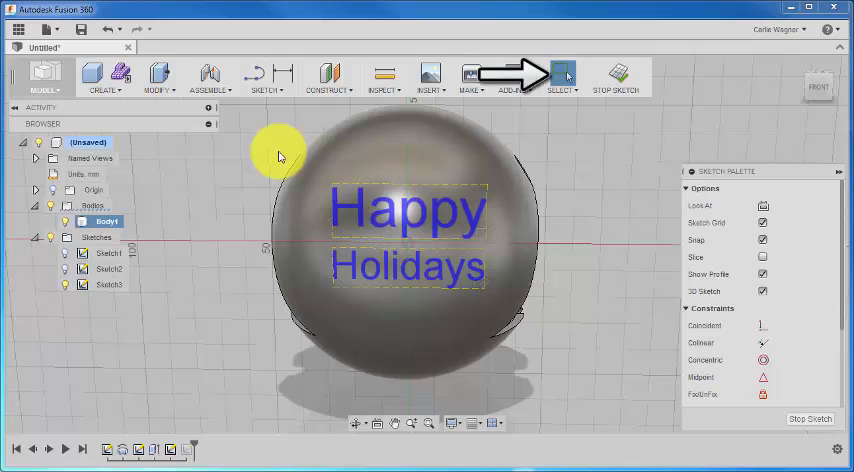
# Step: Finish Sketch3 and start an Extrude from the Create menu for the lettering
pyautogui.click(560, 76)
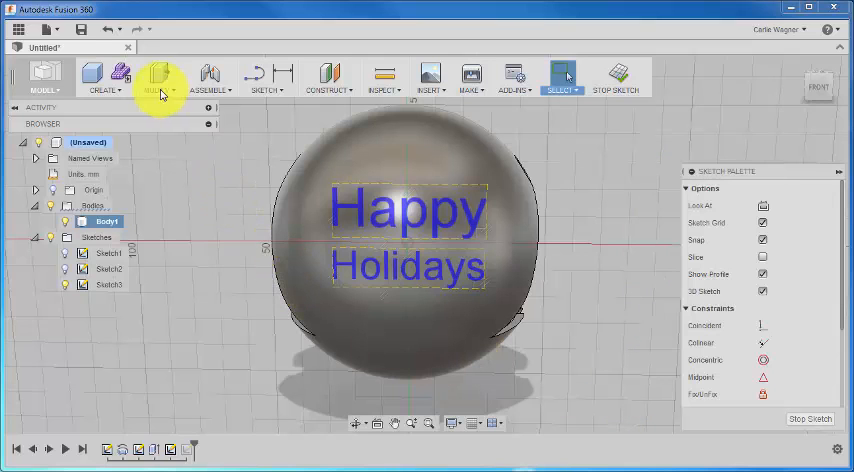
pyautogui.click(96, 80)
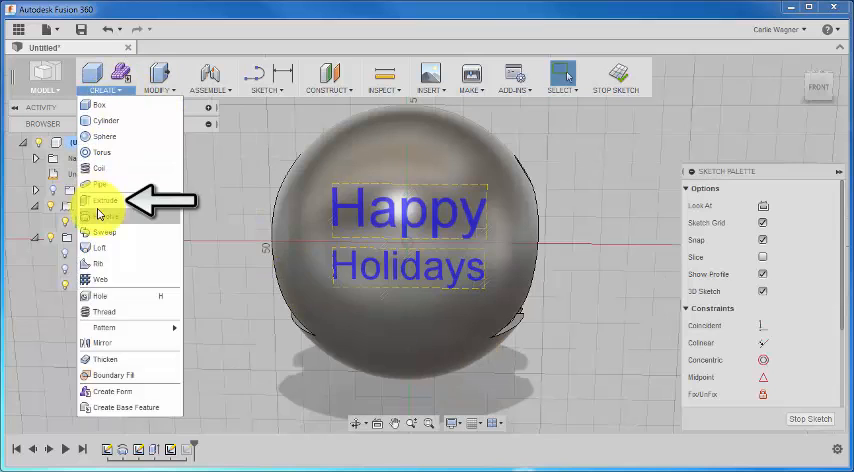
pyautogui.click(104, 202)
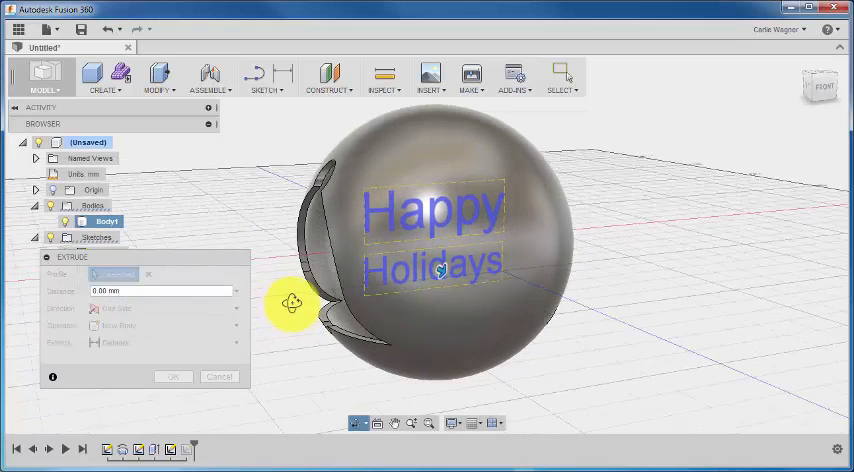
# Step: Cut-extrude the Happy Holidays text profiles through the sphere and inspect the result
pyautogui.moveTo(292, 304); pyautogui.dragTo(564, 336)
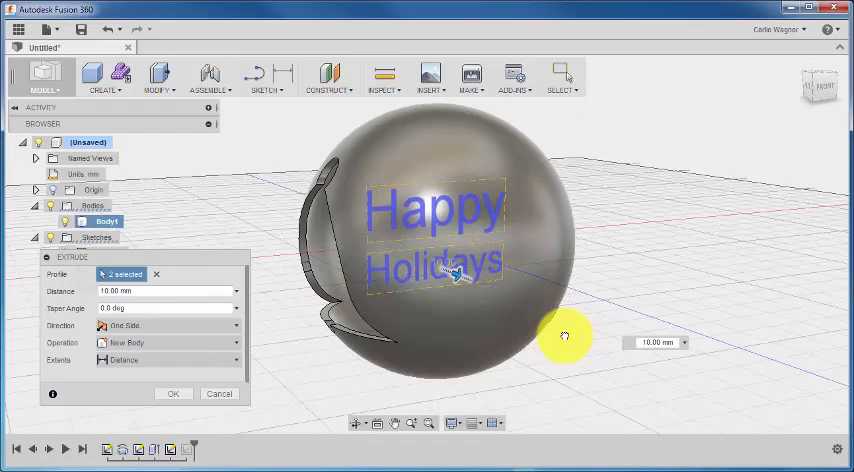
pyautogui.moveTo(564, 336); pyautogui.dragTo(490, 364)
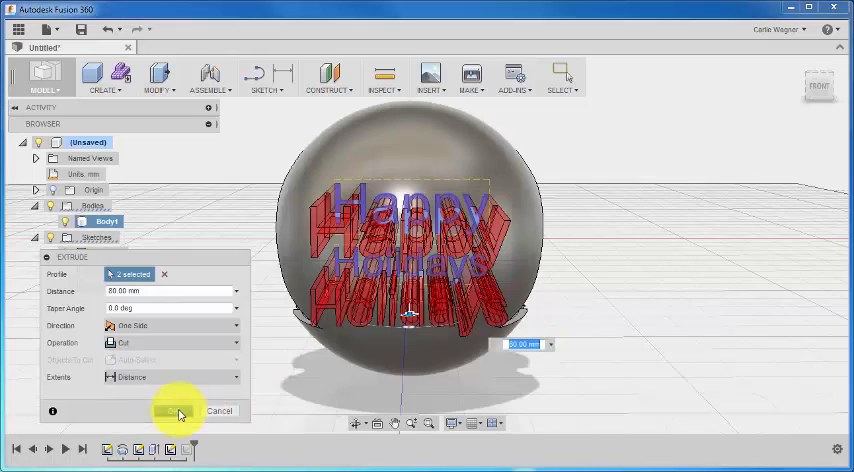
pyautogui.click(178, 412)
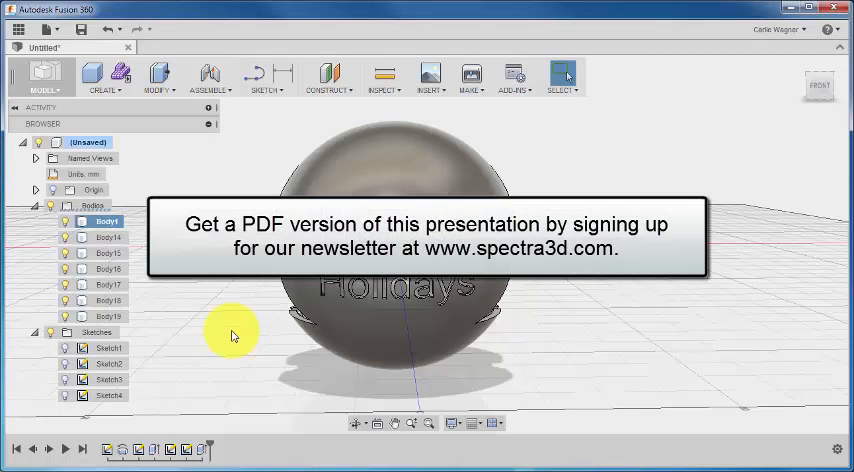
pyautogui.moveTo(230, 336); pyautogui.dragTo(284, 330)
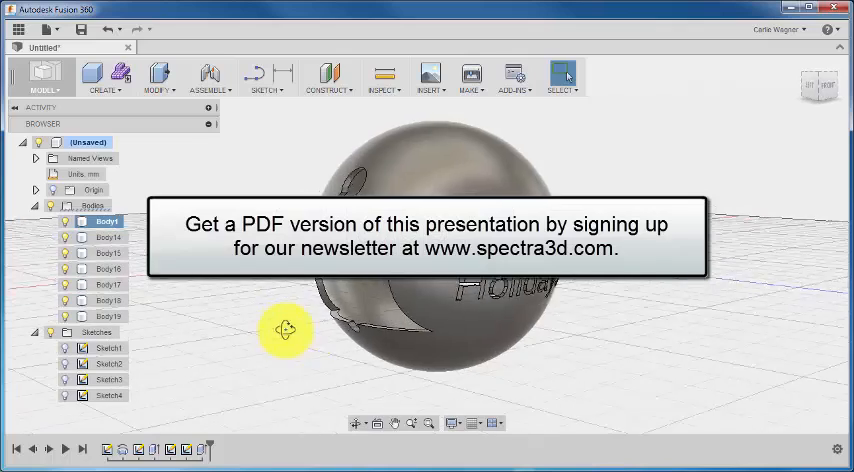